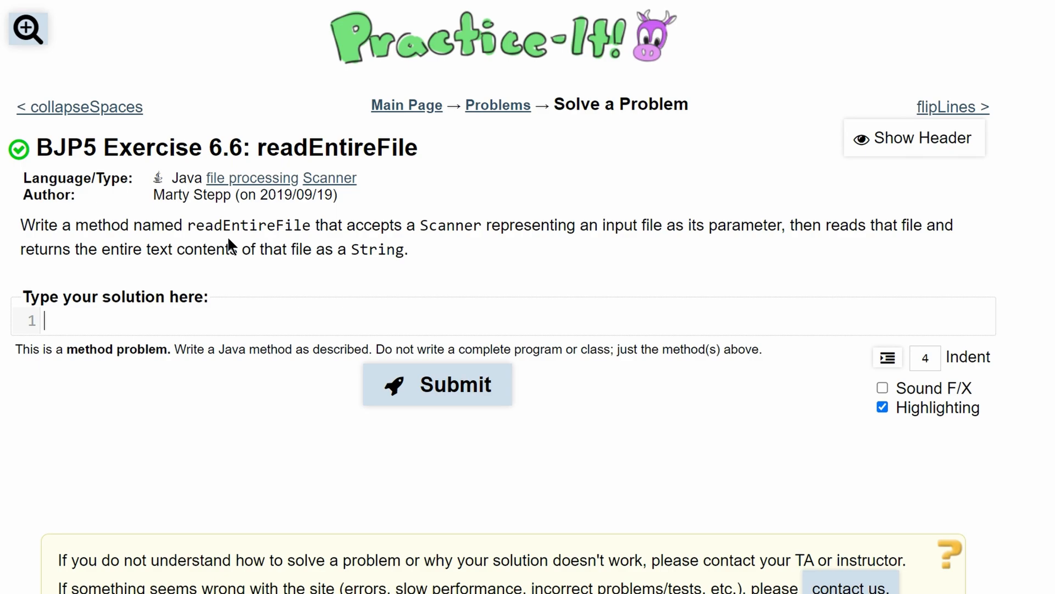
Type the header public static void readEntireFile(Scanner scan) { into the solution box
left_click_drag(267, 148, 399, 147)
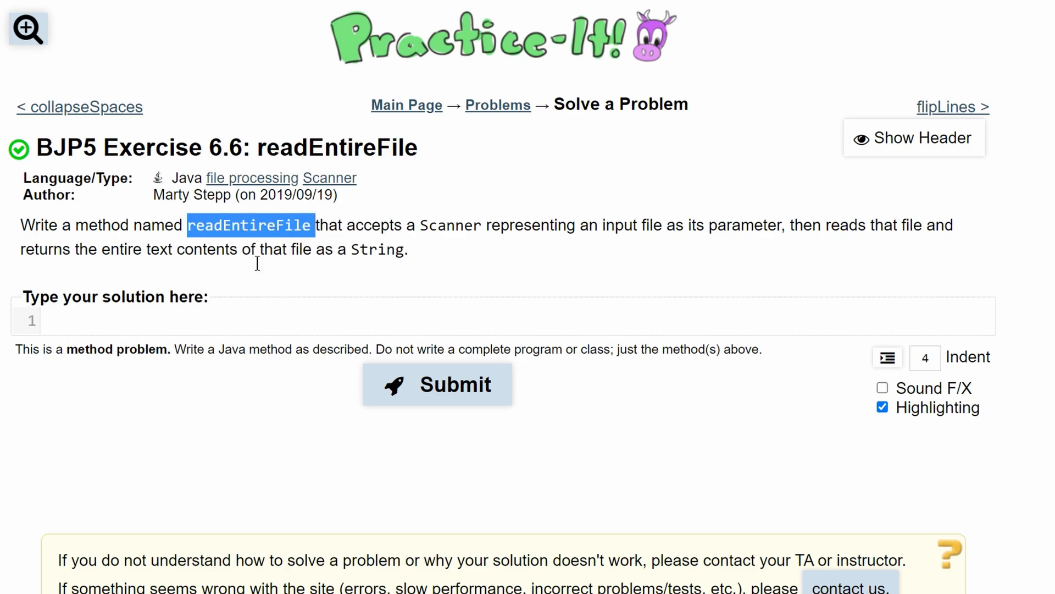
type("publi")
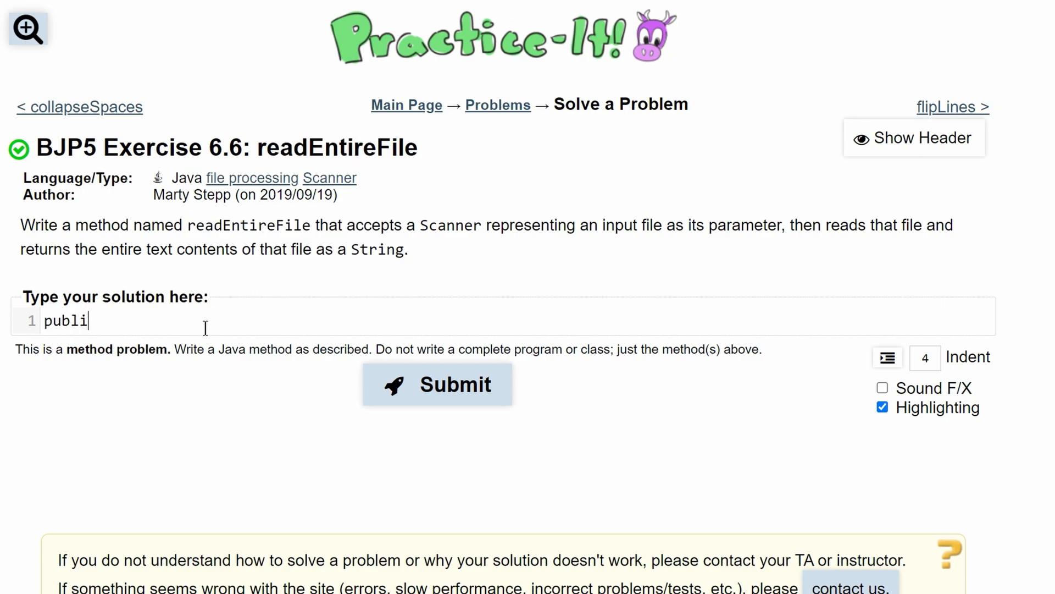
type("c static v")
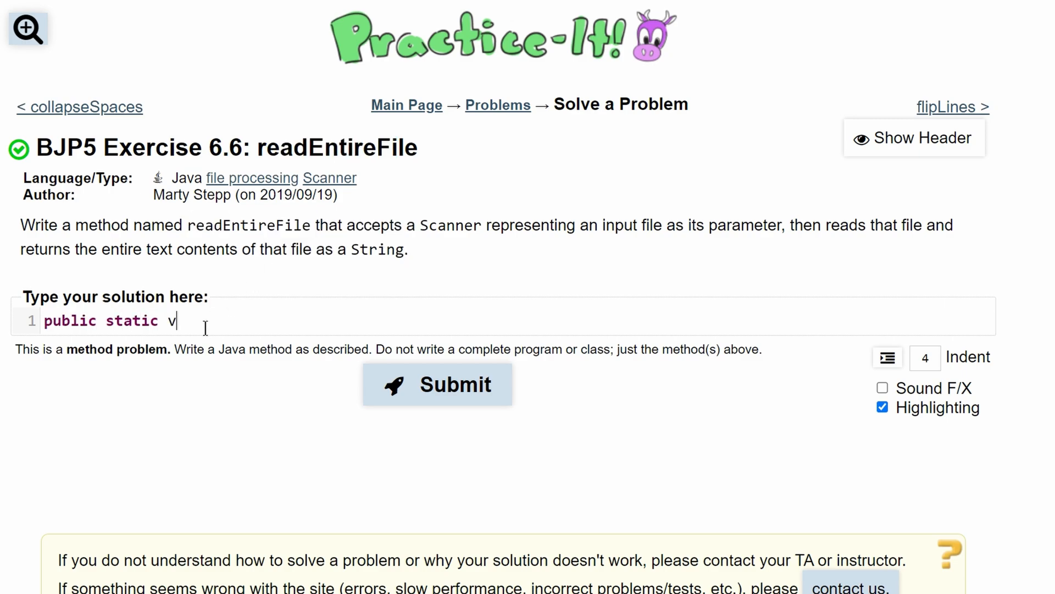
type("oid readEntireFile()")
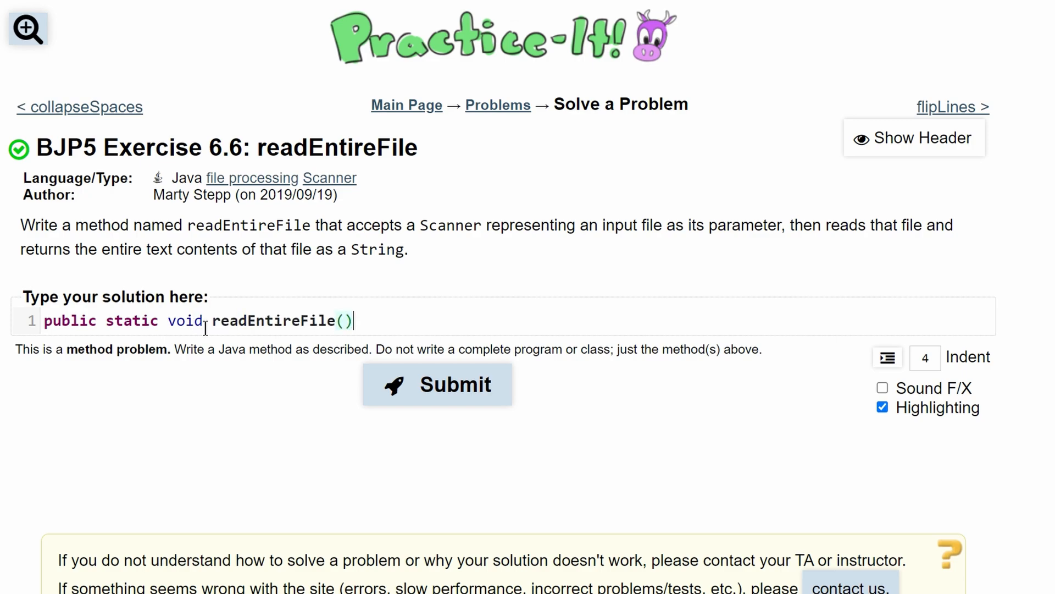
type("Scanner scan")
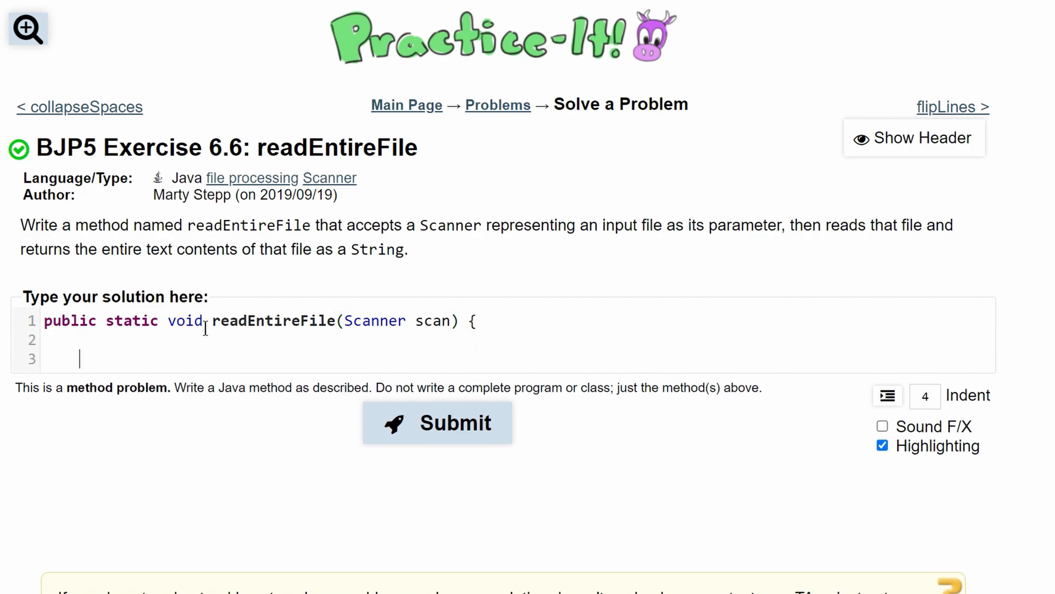
left_click_drag(510, 225, 728, 224)
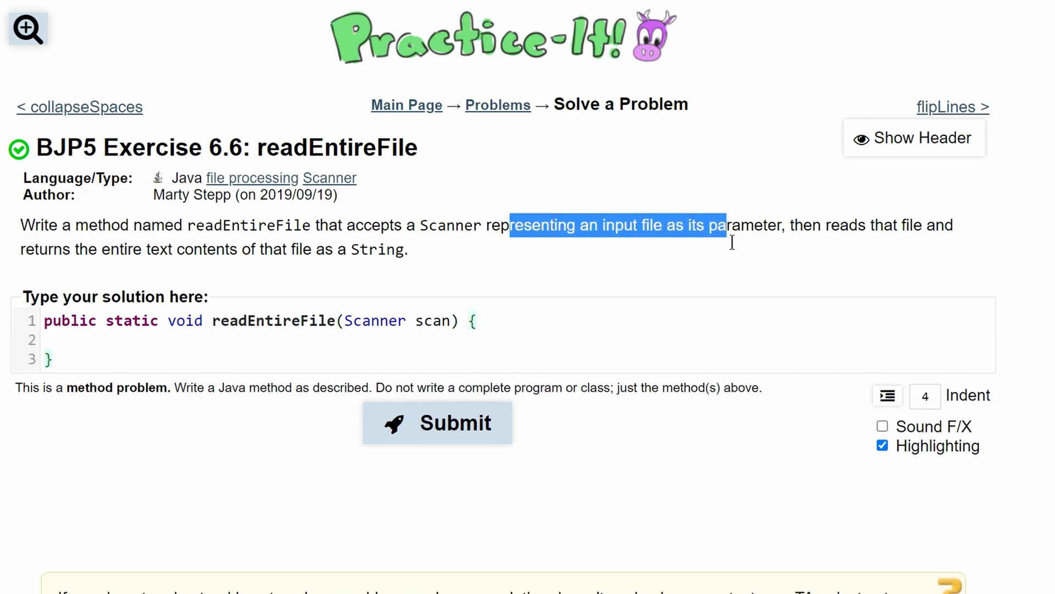
mouse_move(799, 233)
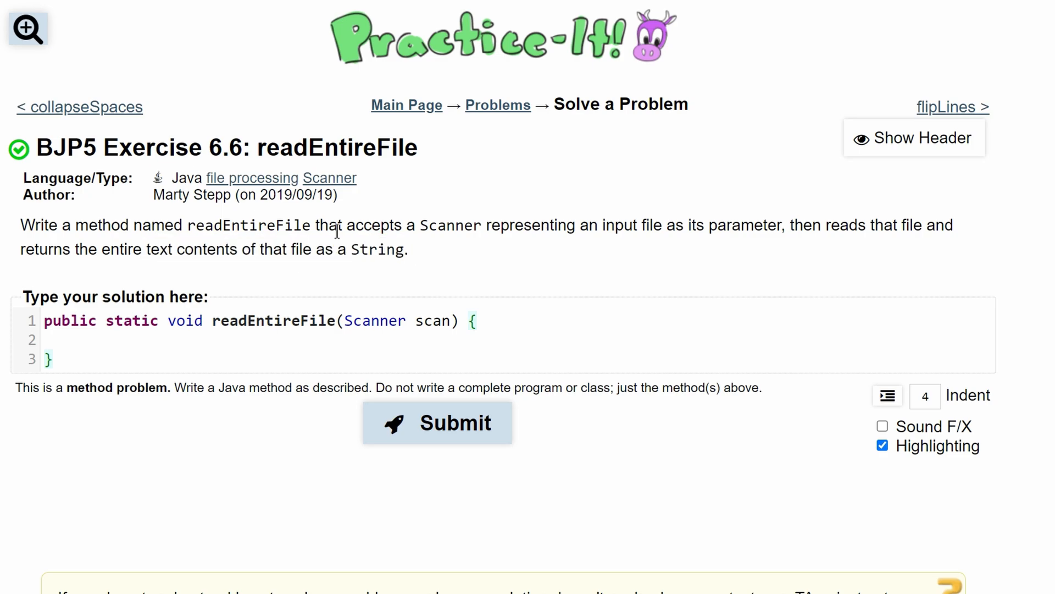
mouse_move(266, 309)
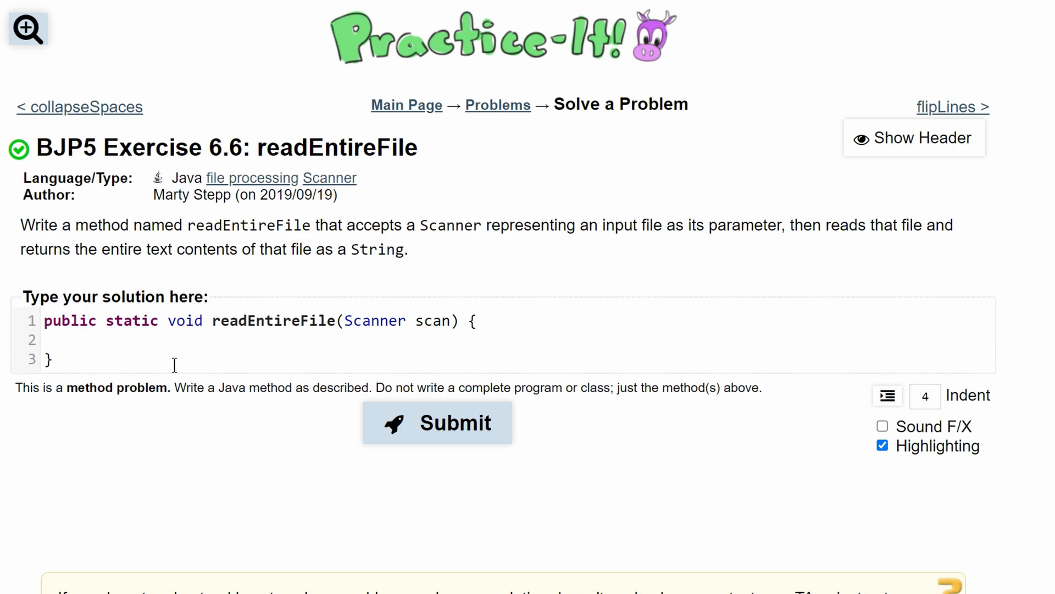
mouse_move(172, 381)
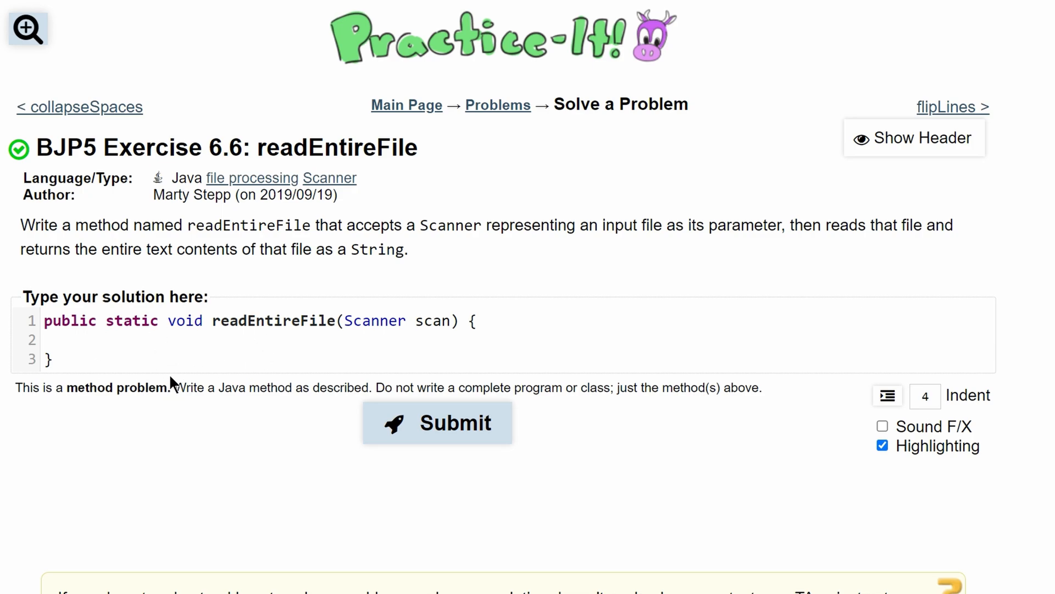
Declare String total = ""; and begin a while() loop below it
type("String tot")
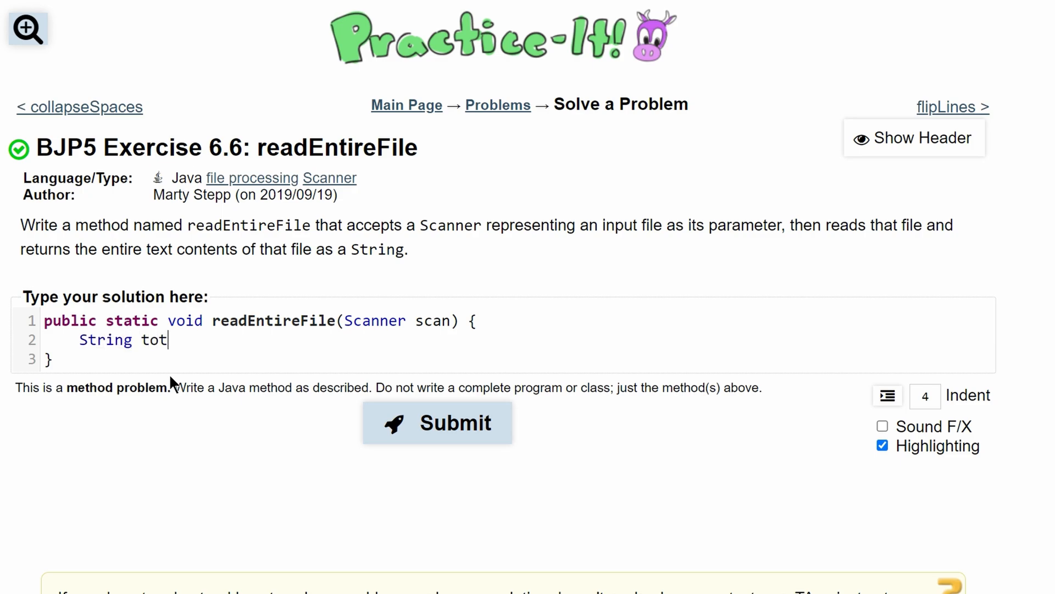
type("al")
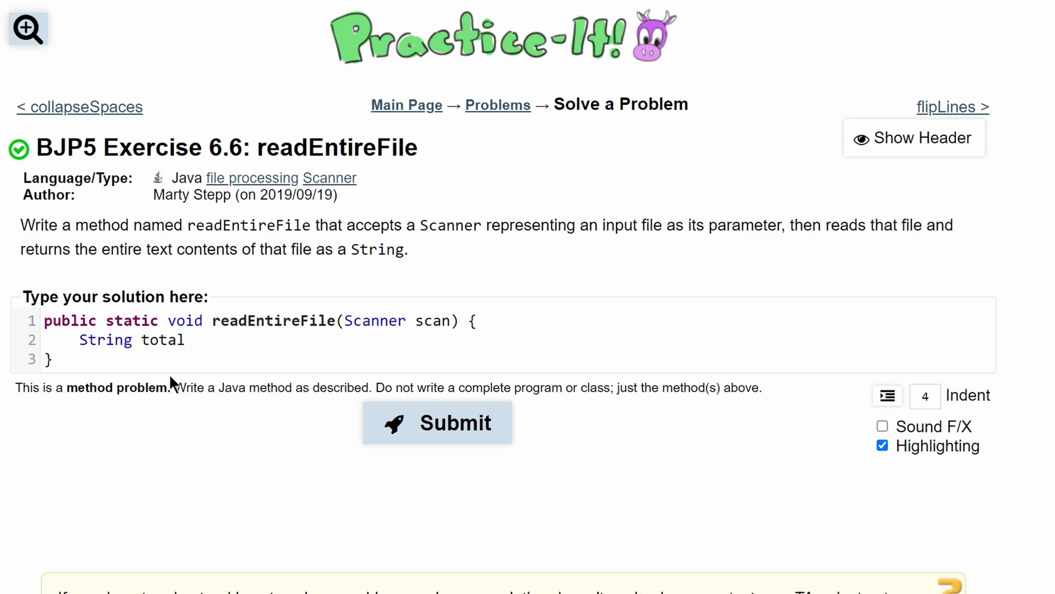
type("=''")
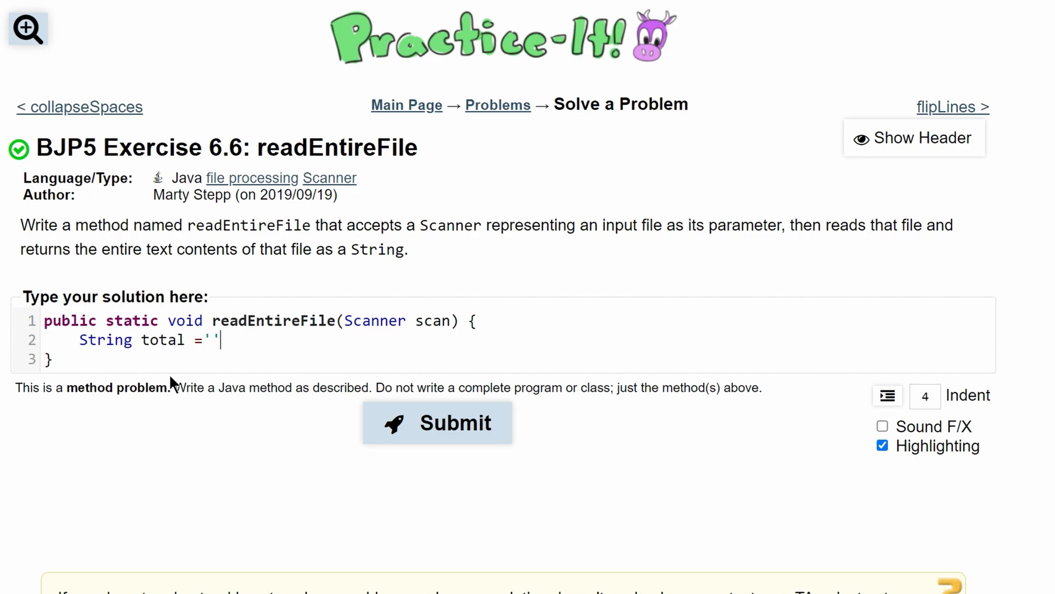
type("\"\";")
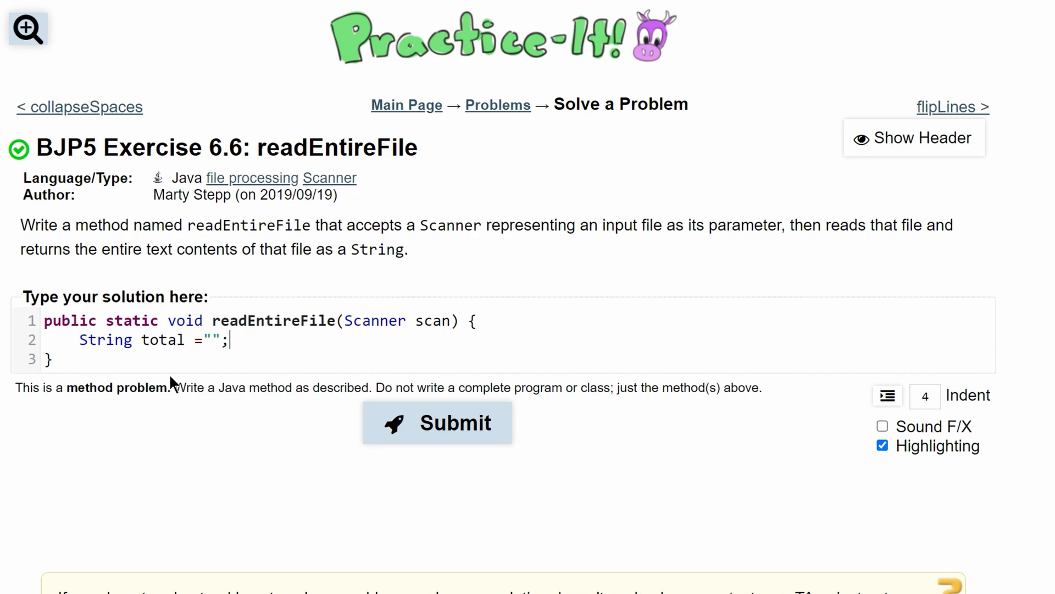
type("while()")
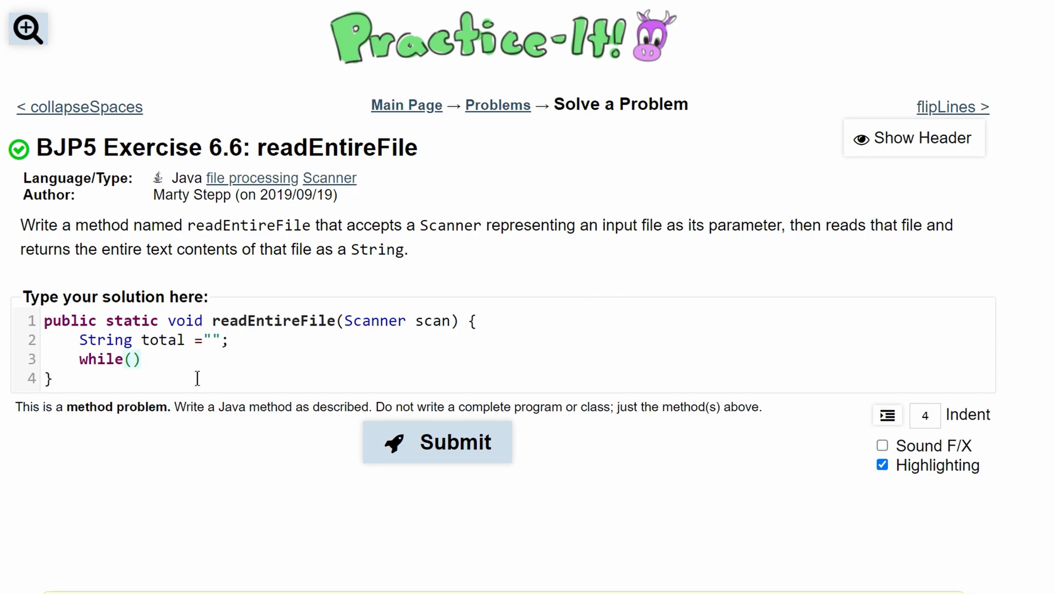
Set the while condition to scan.hasNextLine() and open the loop body
left_click(133, 358)
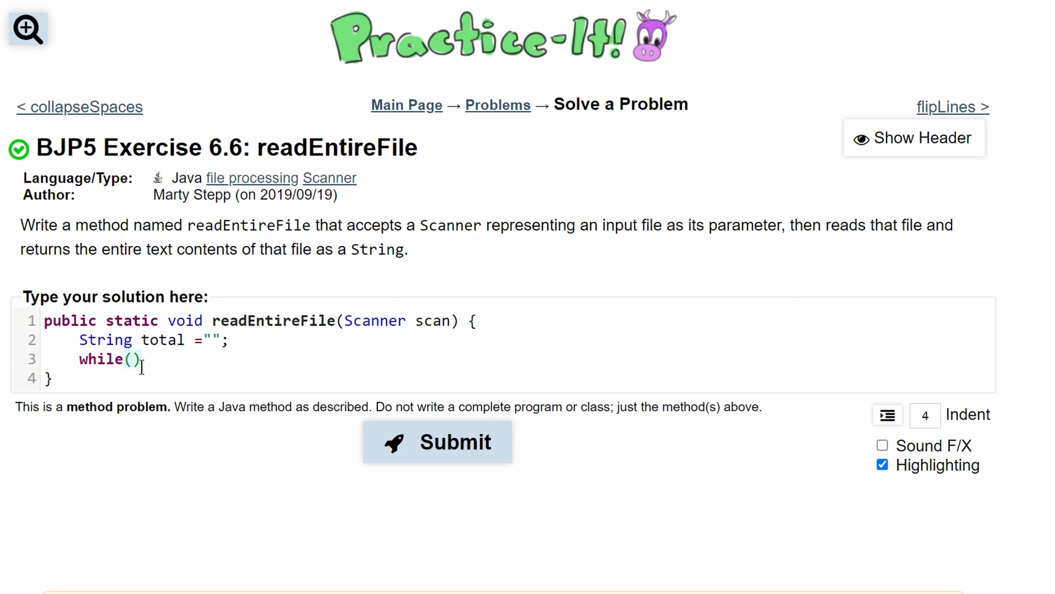
type("scan")
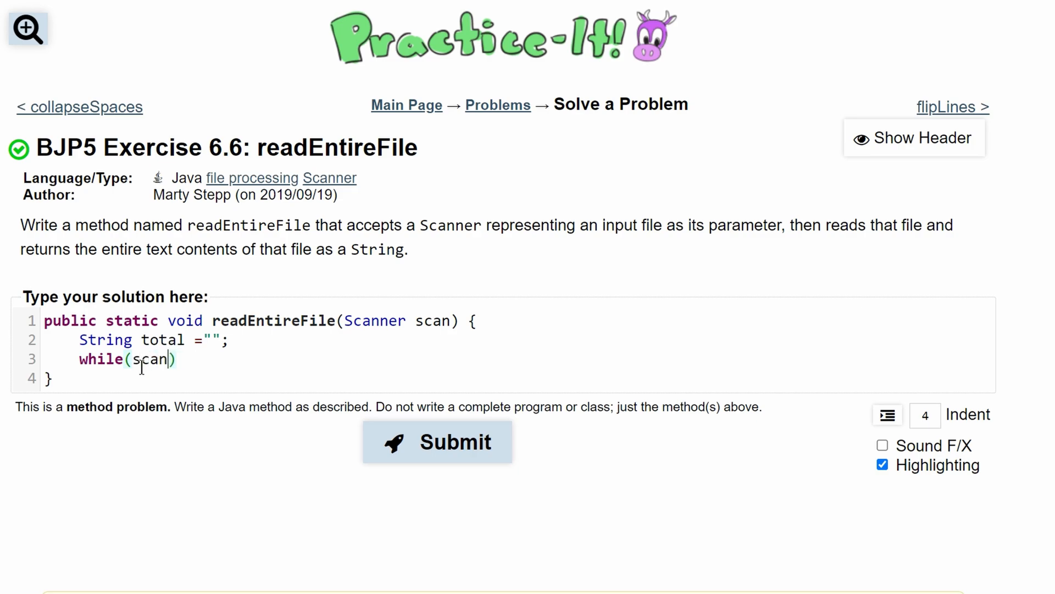
type(".hasNextLin")
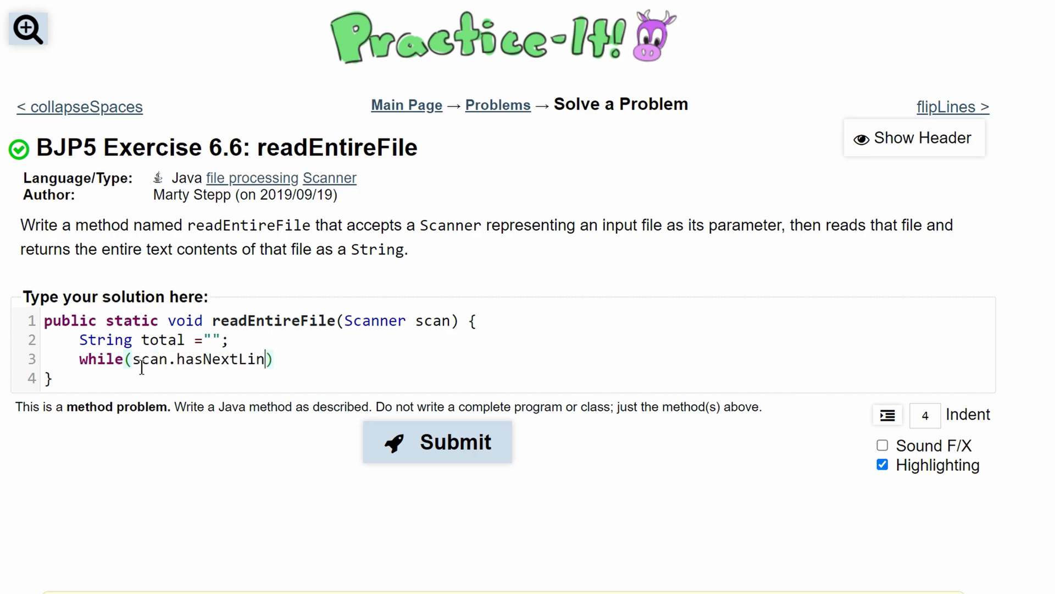
type("e())")
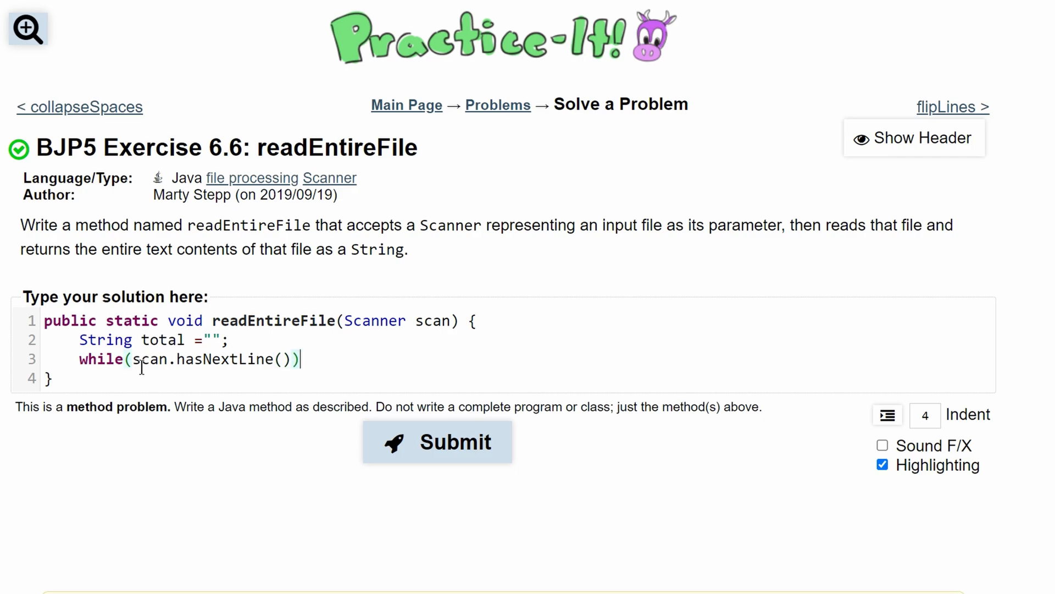
type("{")
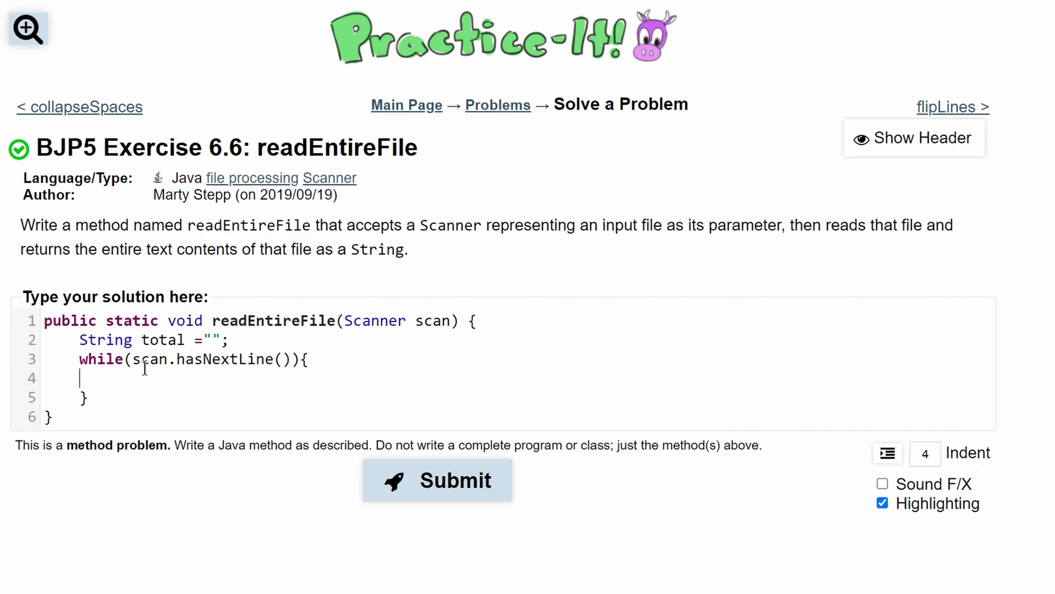
Add total += scan.nextLine() + "\n"; inside the loop body
double_click(162, 339)
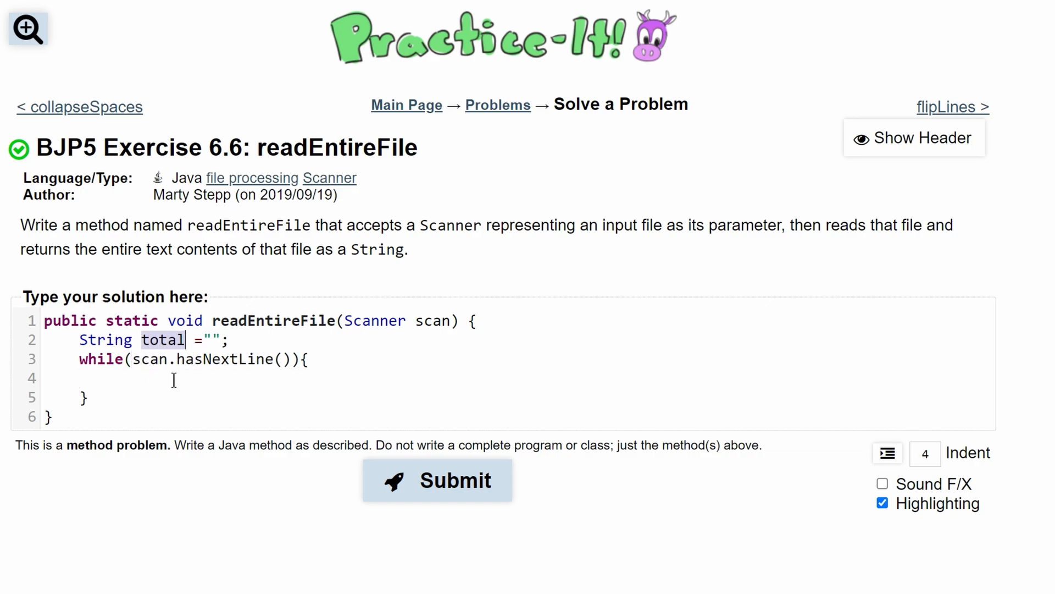
type("total")
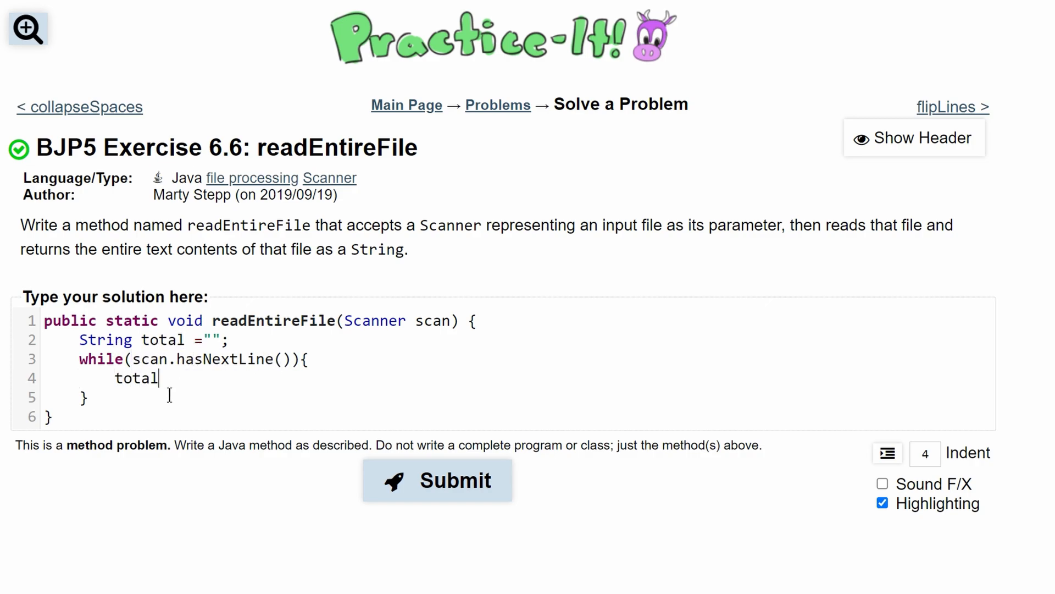
type("+=")
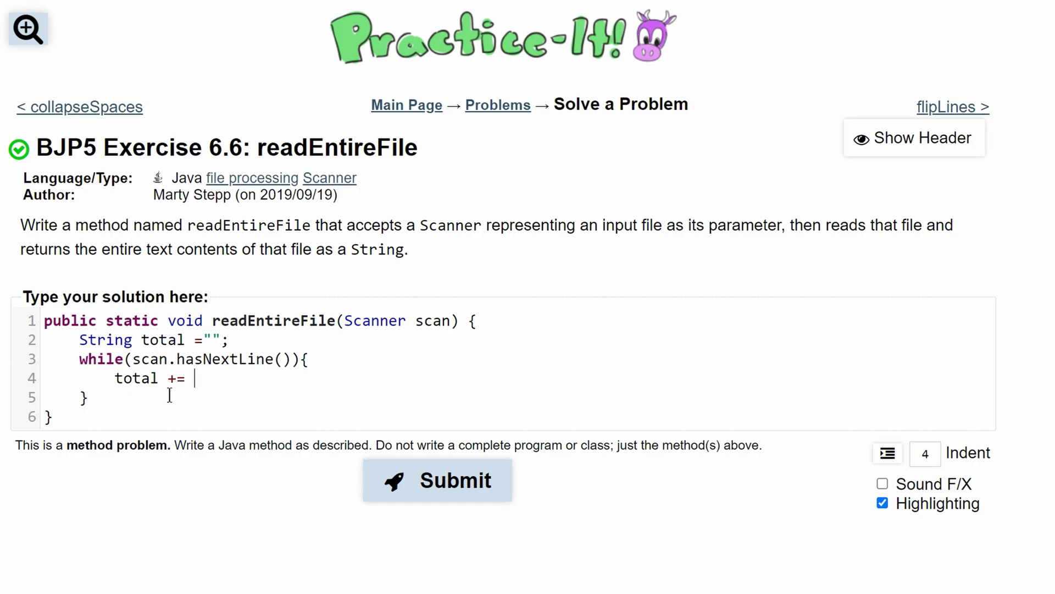
type("scan.he")
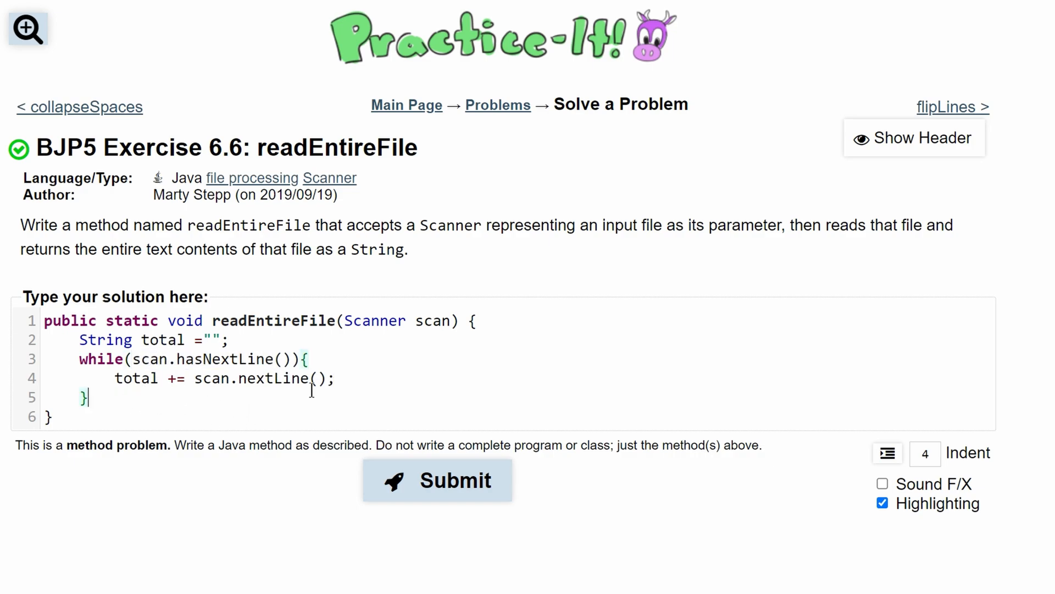
type("+ \"\\n")
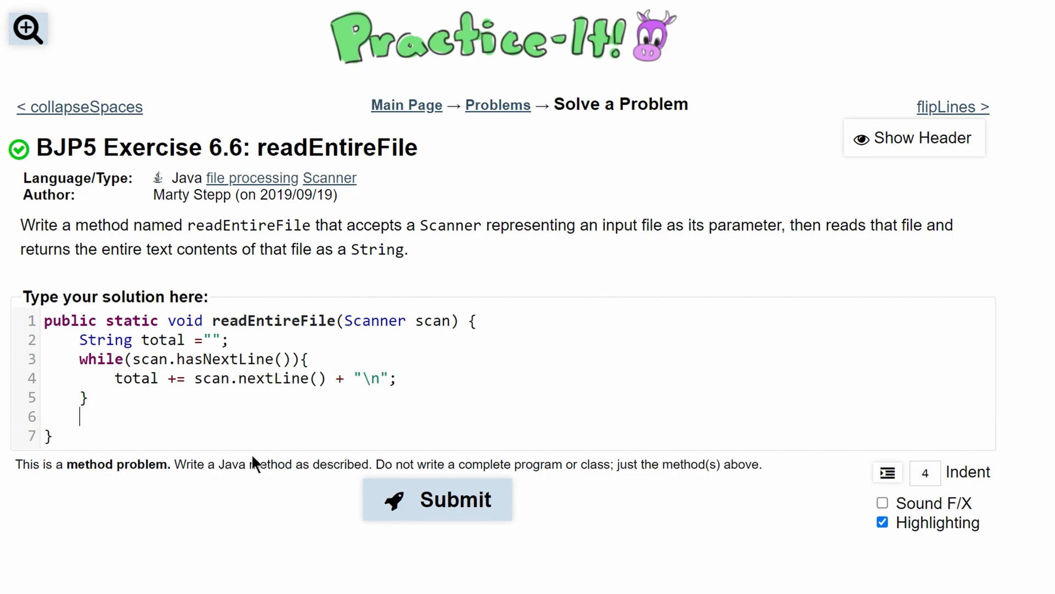
Add return total after the loop and change the return type from void to String
type("return")
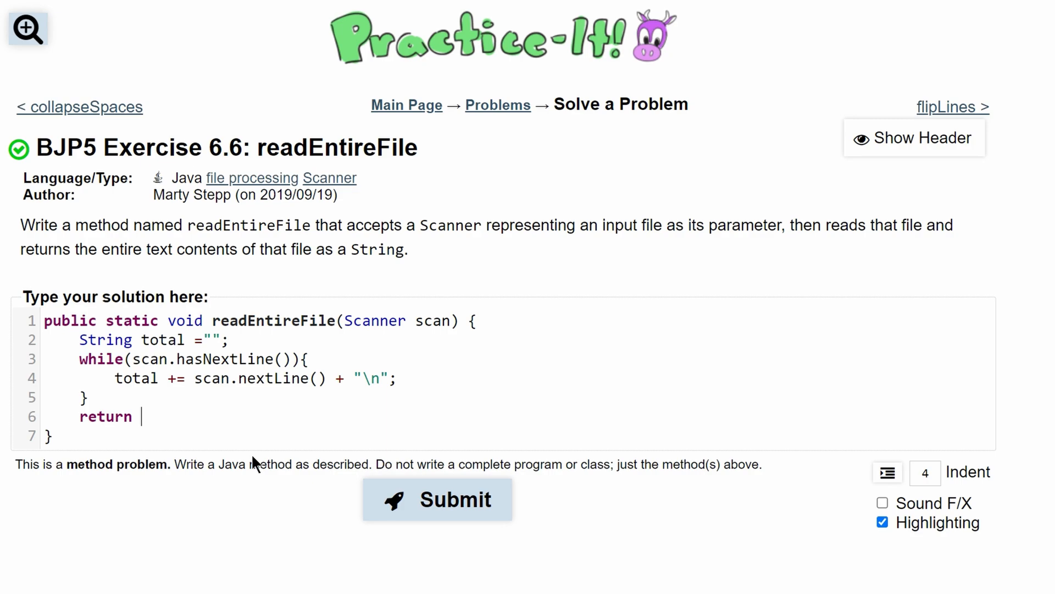
type("total")
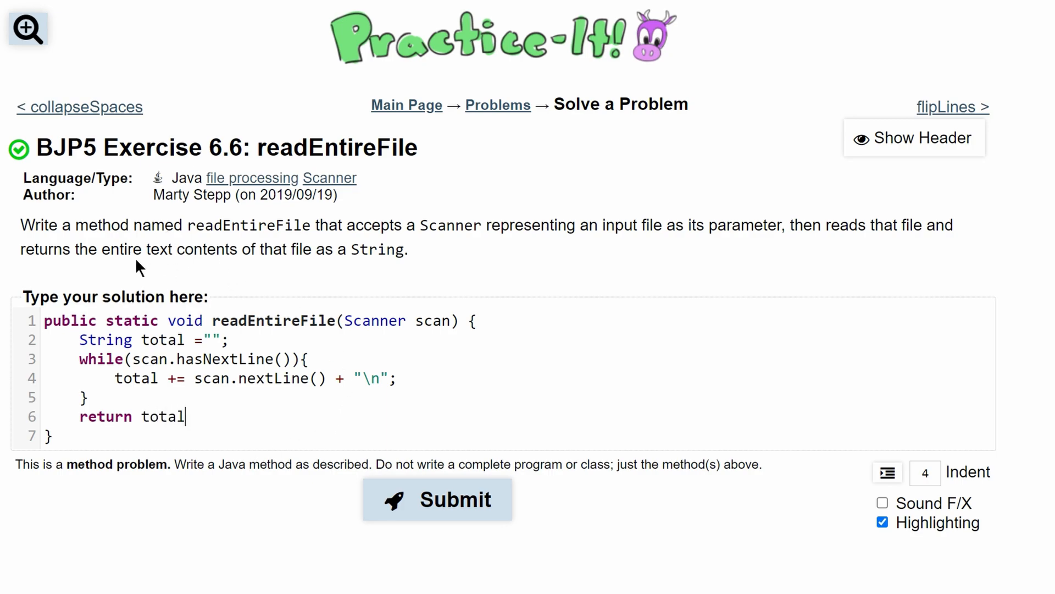
mouse_move(769, 251)
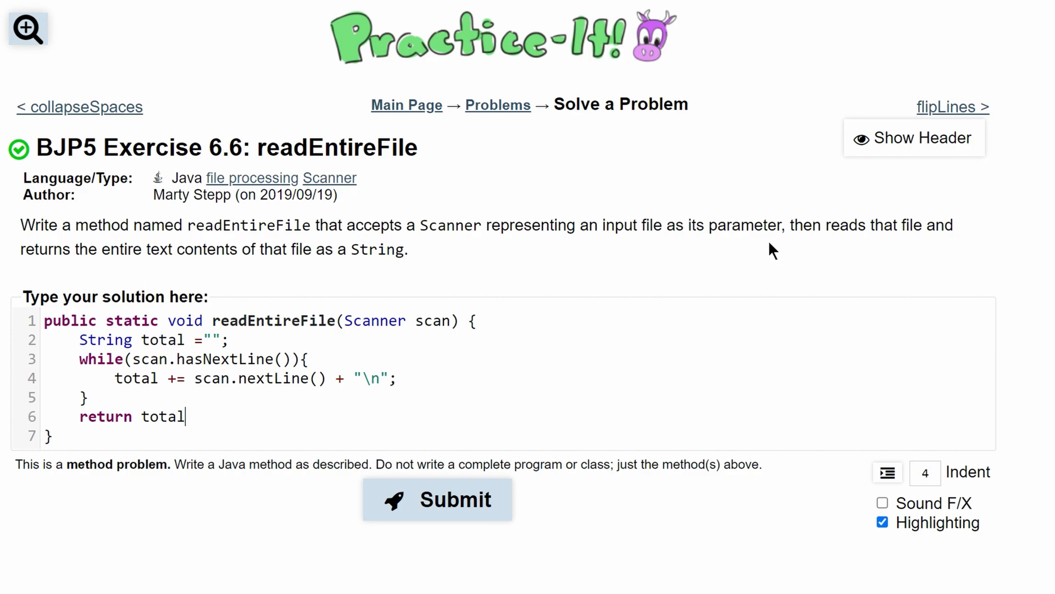
double_click(377, 250)
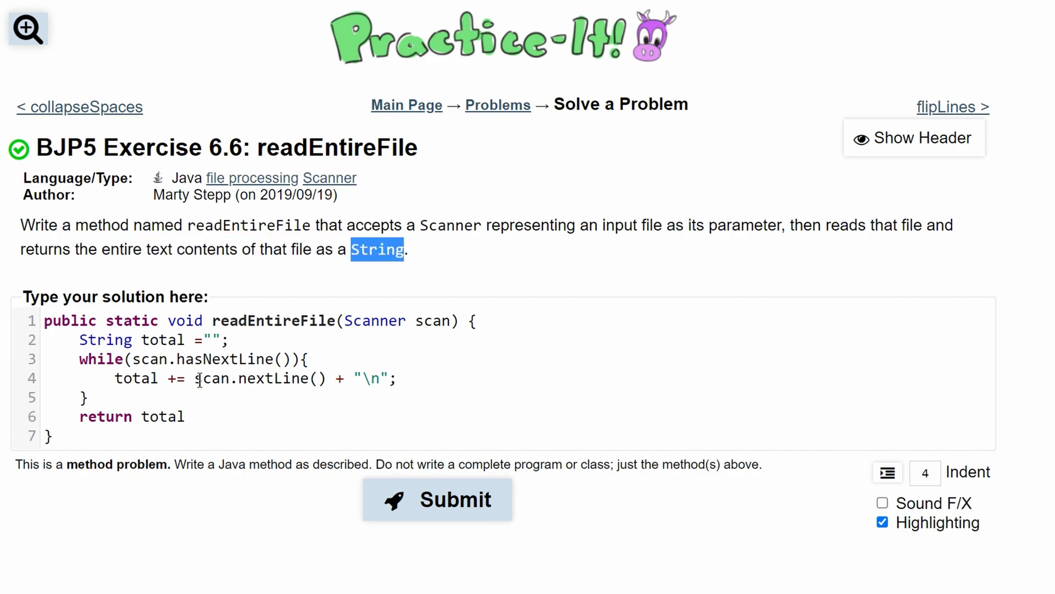
type("String")
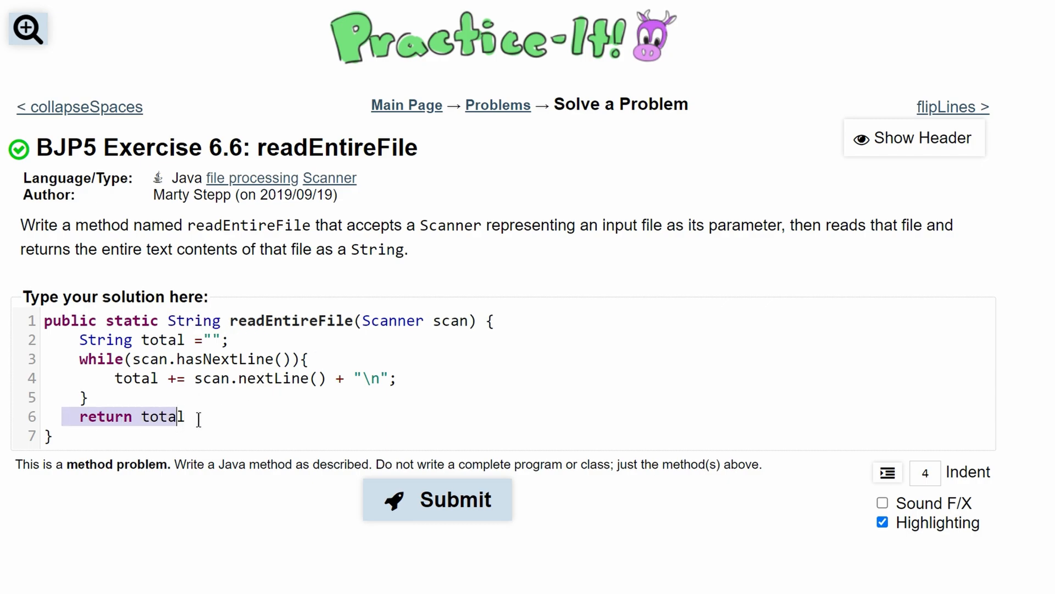
Submit the readEntireFile solution and check the result showing 1 of 1 tests passed
left_click(437, 499)
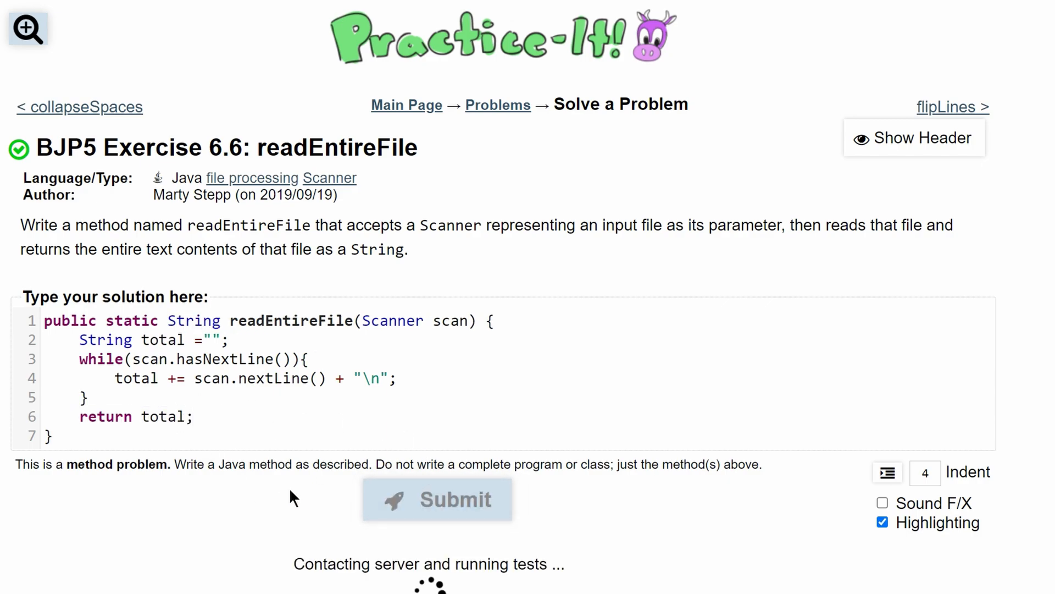
left_click(437, 499)
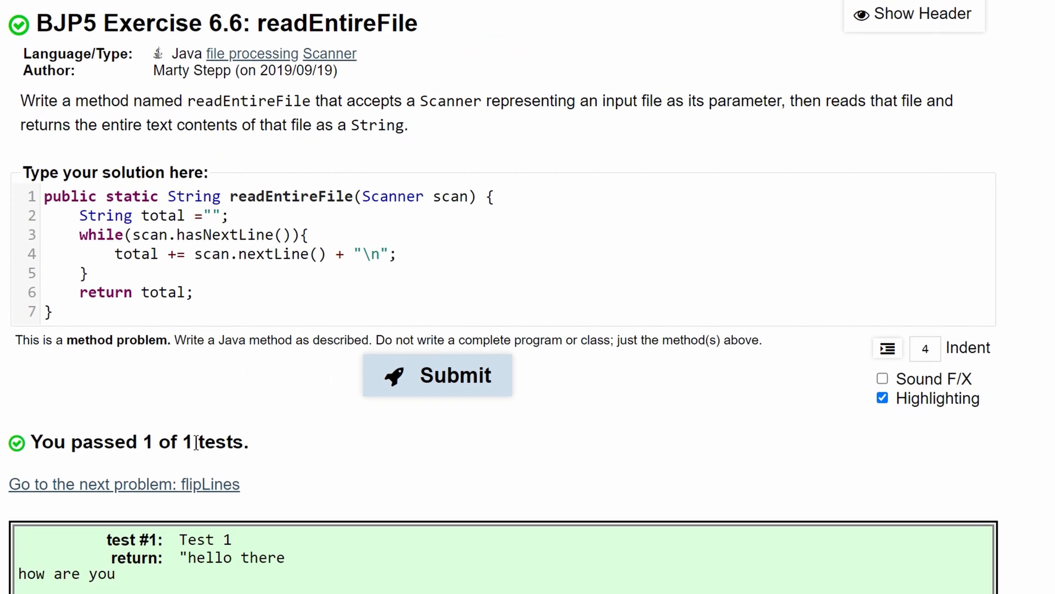
scroll("down", 3)
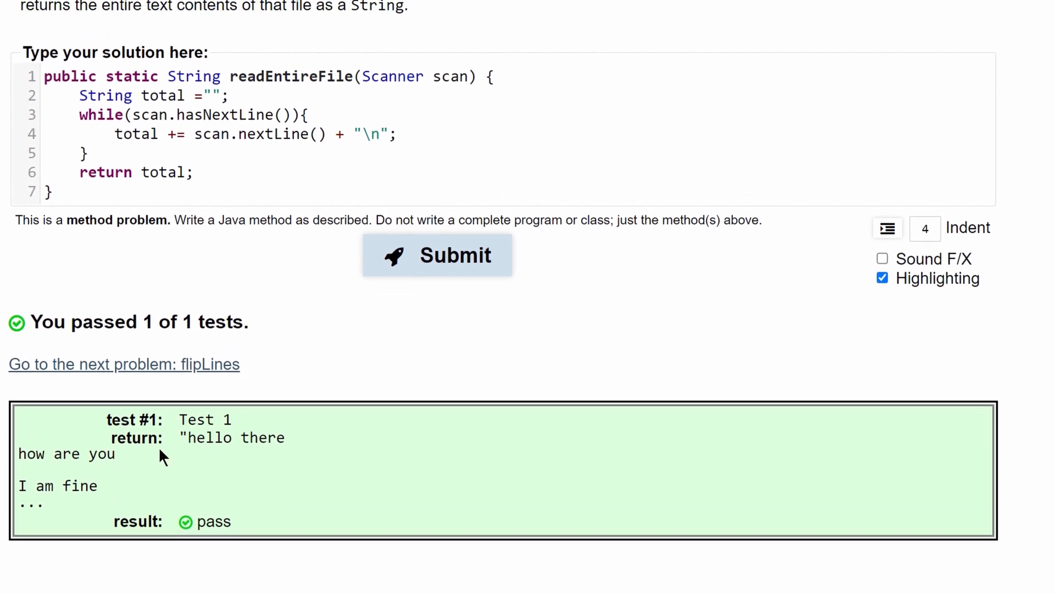
scroll("up", 3)
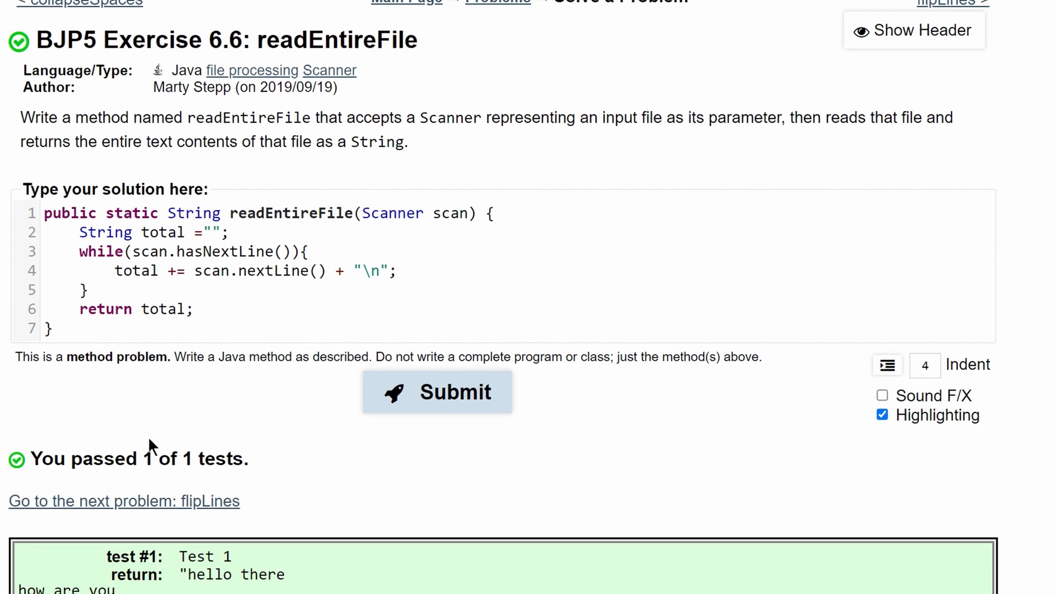